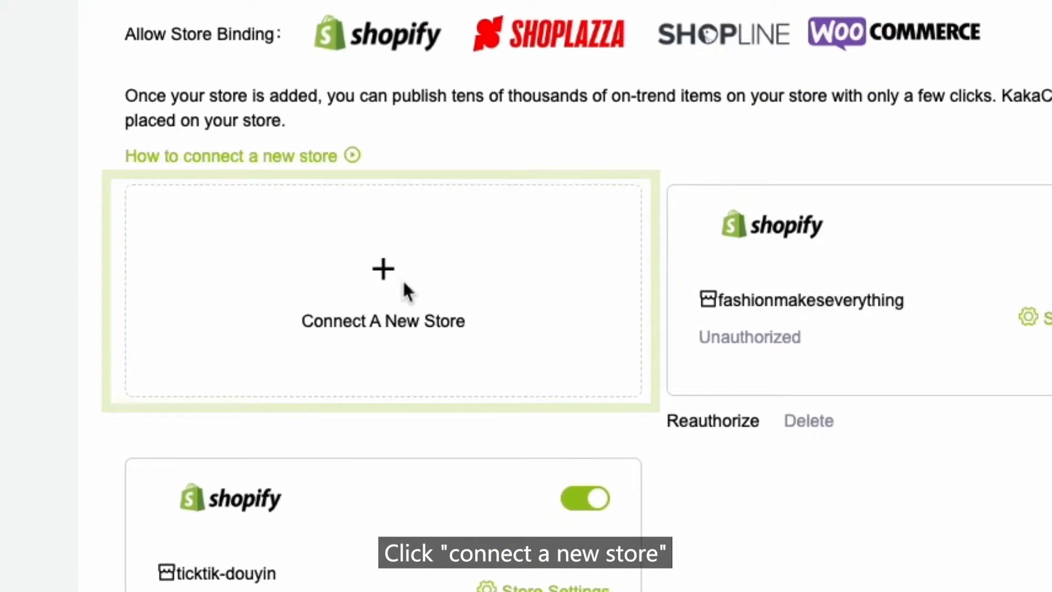
Choose 'Connect A New Store' on the KakaClo Stores page
{"action": "left_click", "coordinate": [383, 295]}
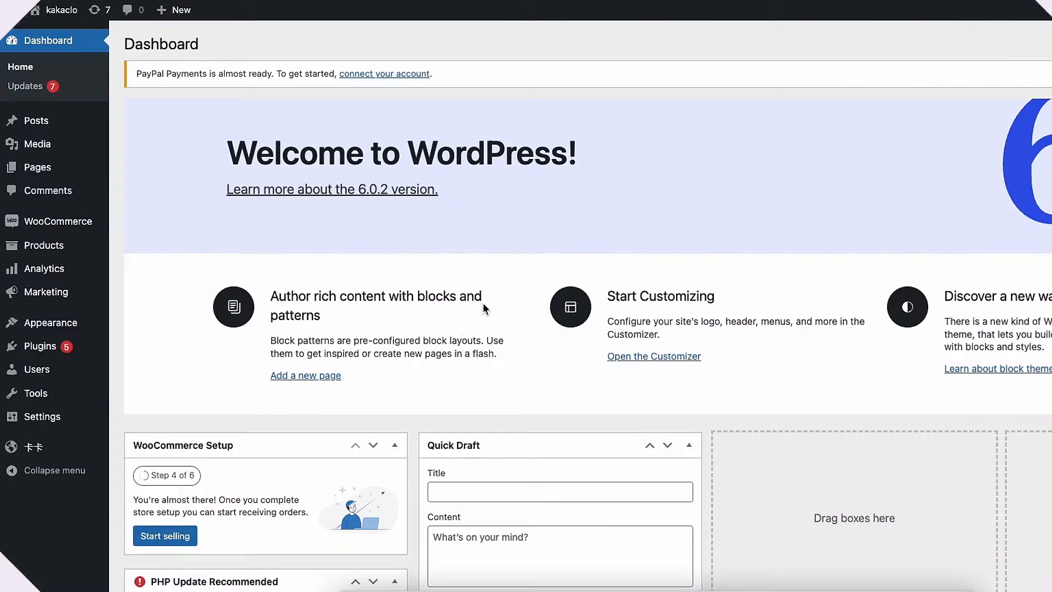
{"action": "mouse_move", "coordinate": [41, 416]}
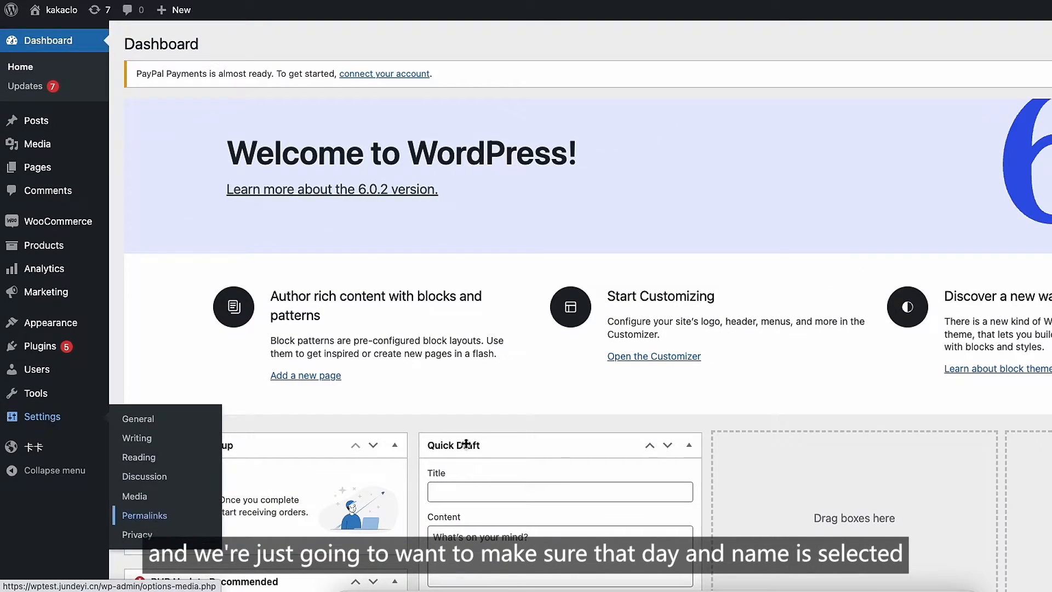
Check that the permalink structure is set to 'Day and name'
{"action": "left_click", "coordinate": [144, 515]}
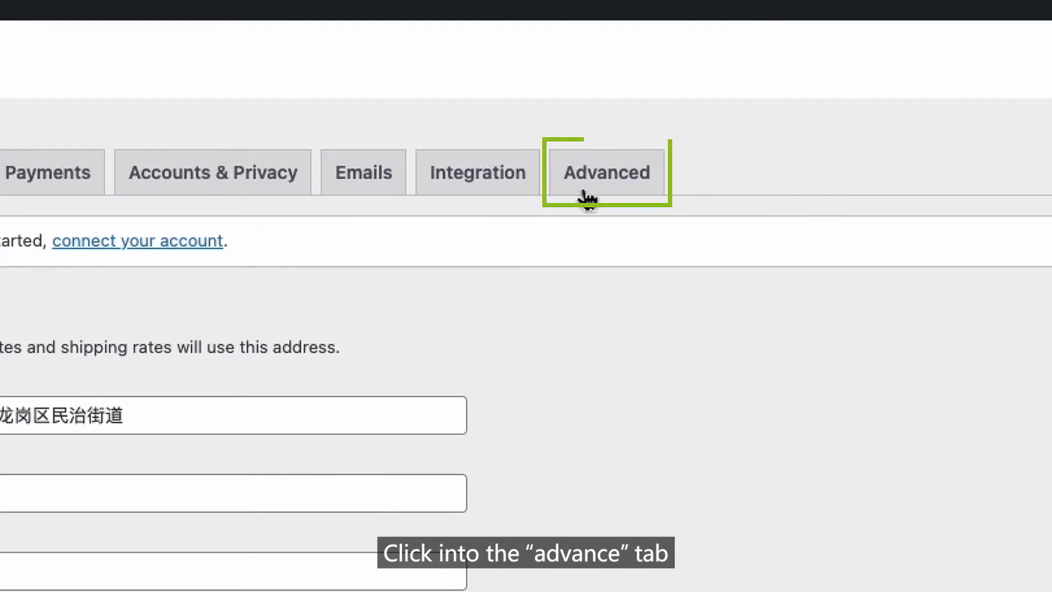
Go to WooCommerce Advanced settings and show the REST API keys list
{"action": "left_click", "coordinate": [605, 172]}
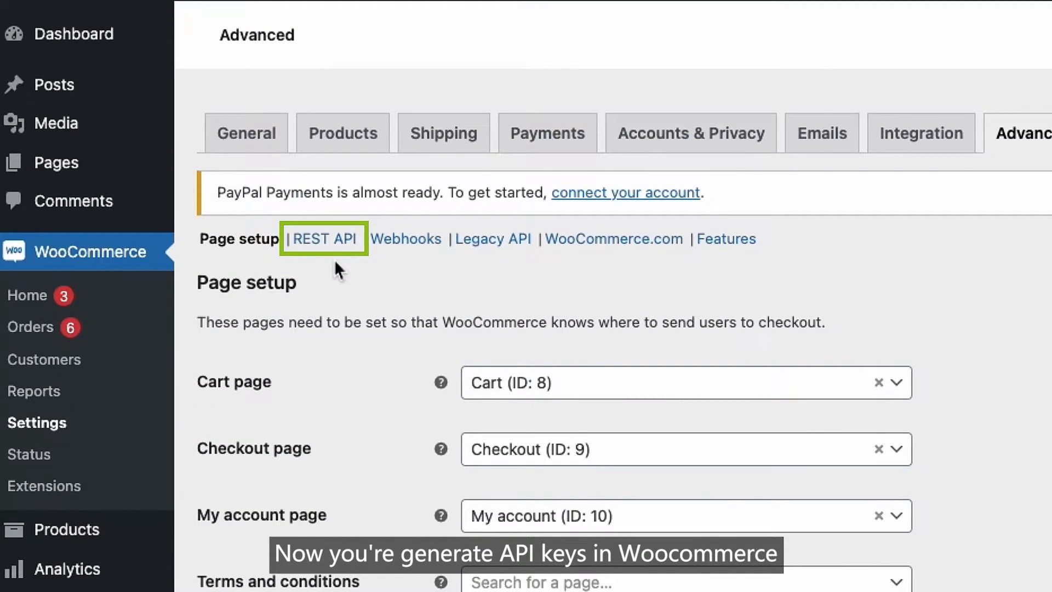
{"action": "left_click", "coordinate": [323, 239]}
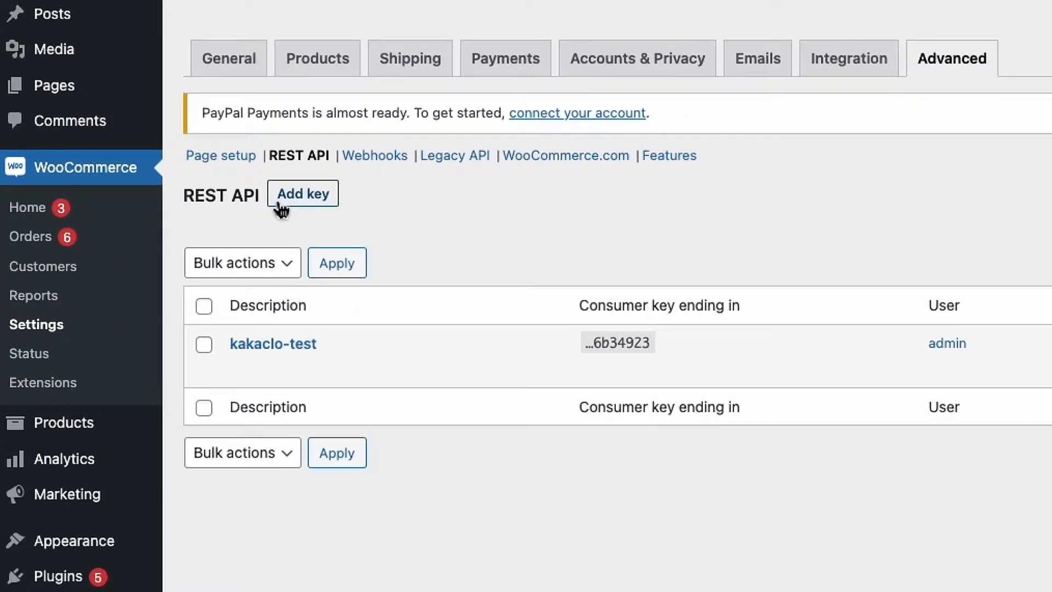
Generate an API key described 'KakaClo' with Read/Write permissions
{"action": "left_click", "coordinate": [303, 193]}
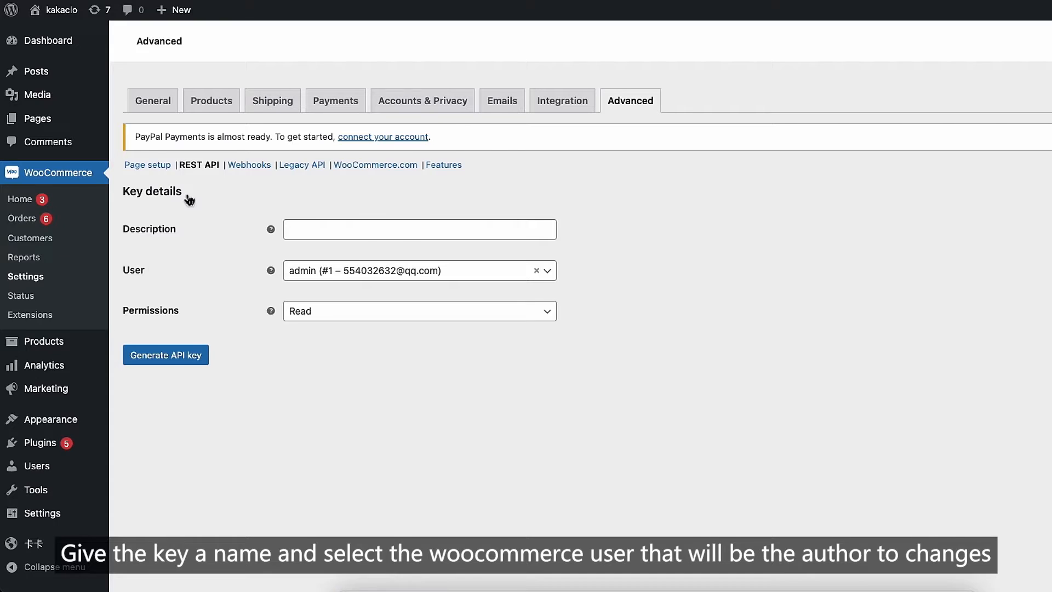
{"action": "type", "text": "K"}
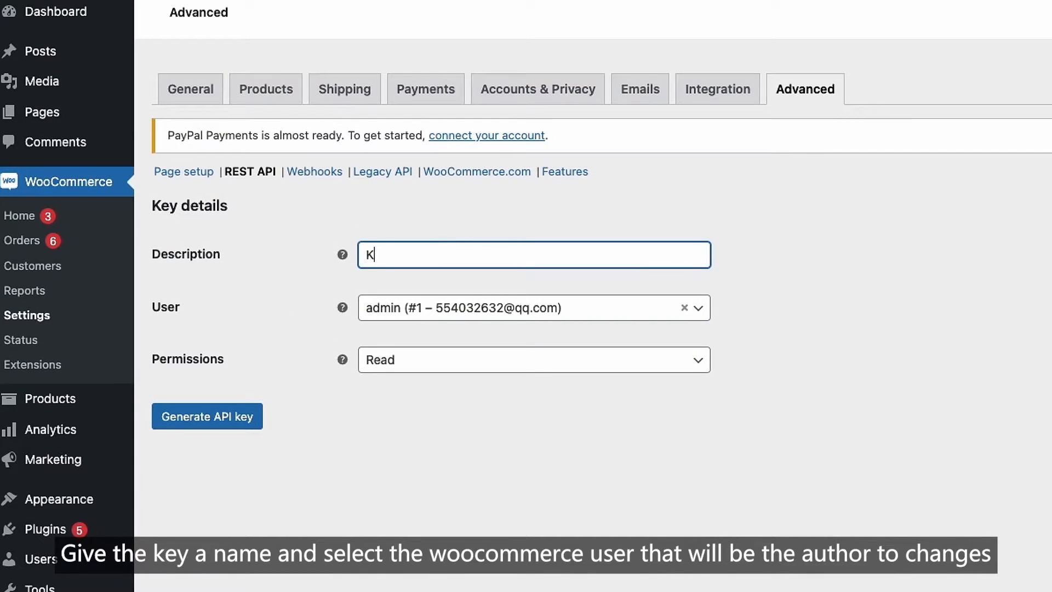
{"action": "type", "text": "akaClo"}
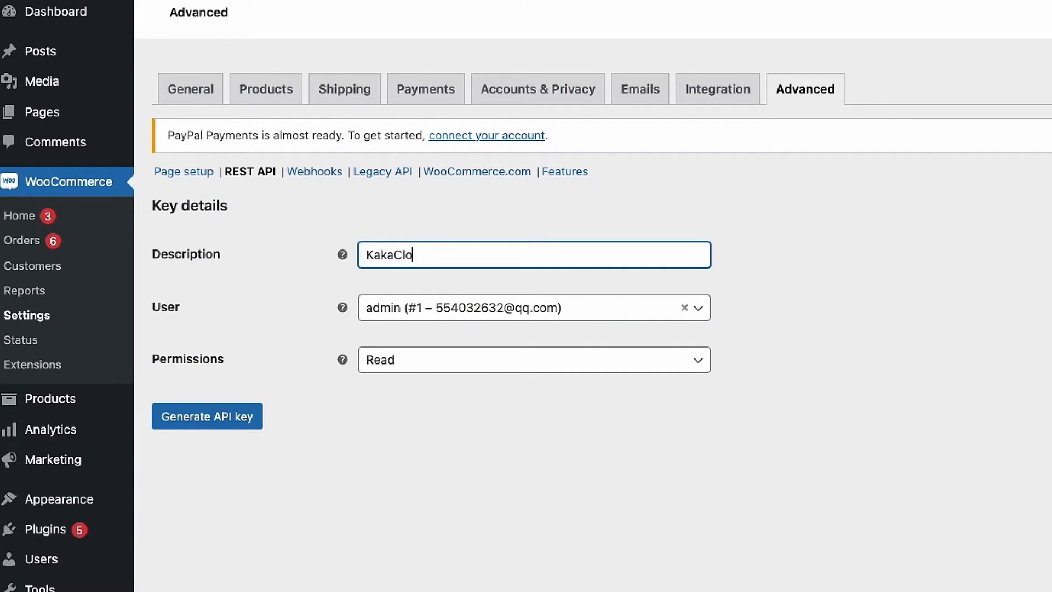
{"action": "left_click", "coordinate": [533, 359]}
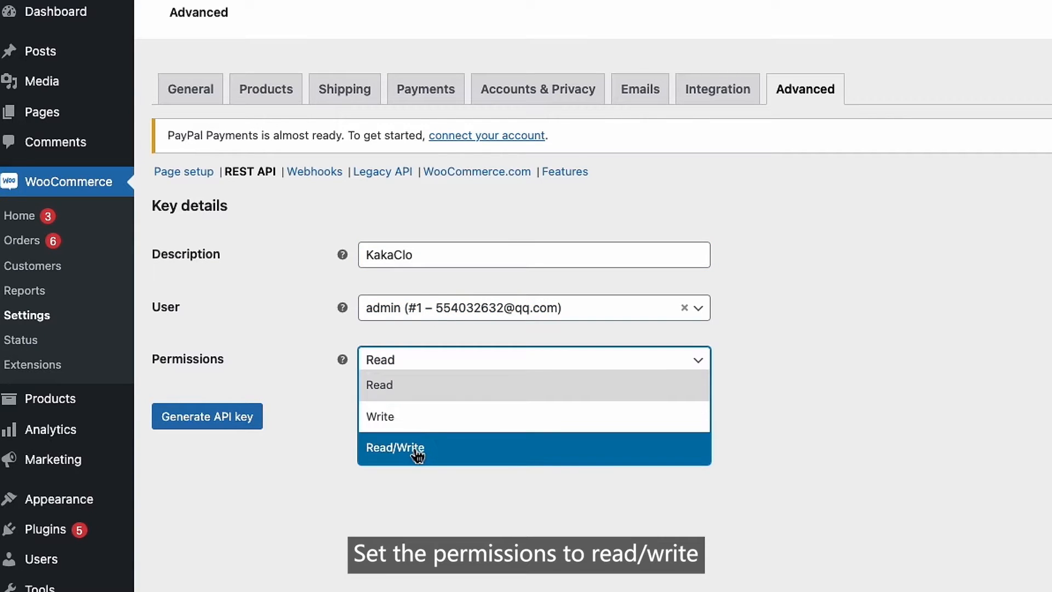
{"action": "left_click", "coordinate": [394, 448]}
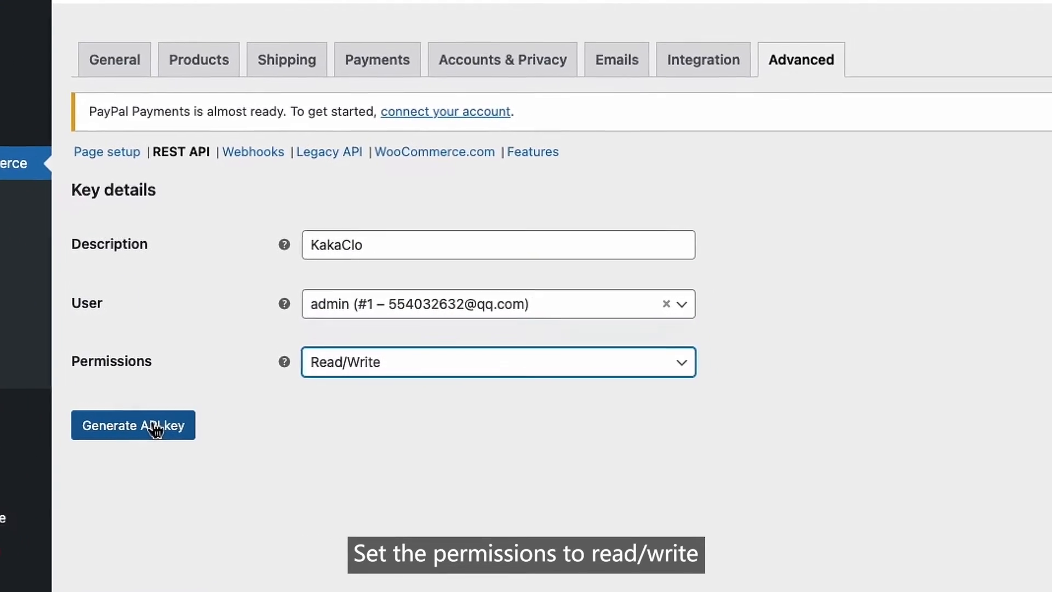
{"action": "left_click", "coordinate": [133, 425]}
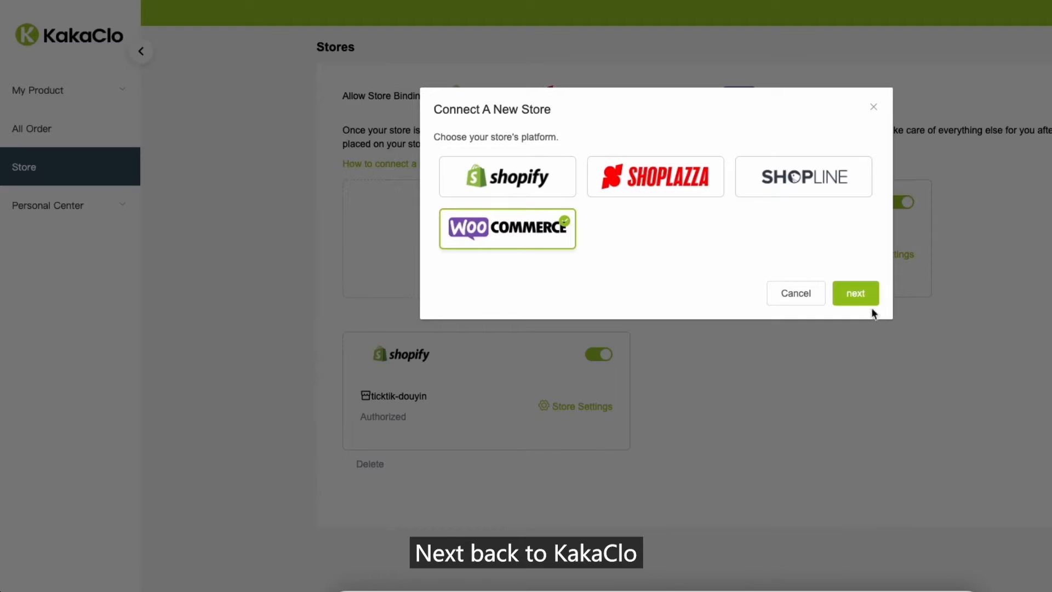
Continue with WooCommerce as the platform to reach the store URL and keys form
{"action": "left_click", "coordinate": [855, 293]}
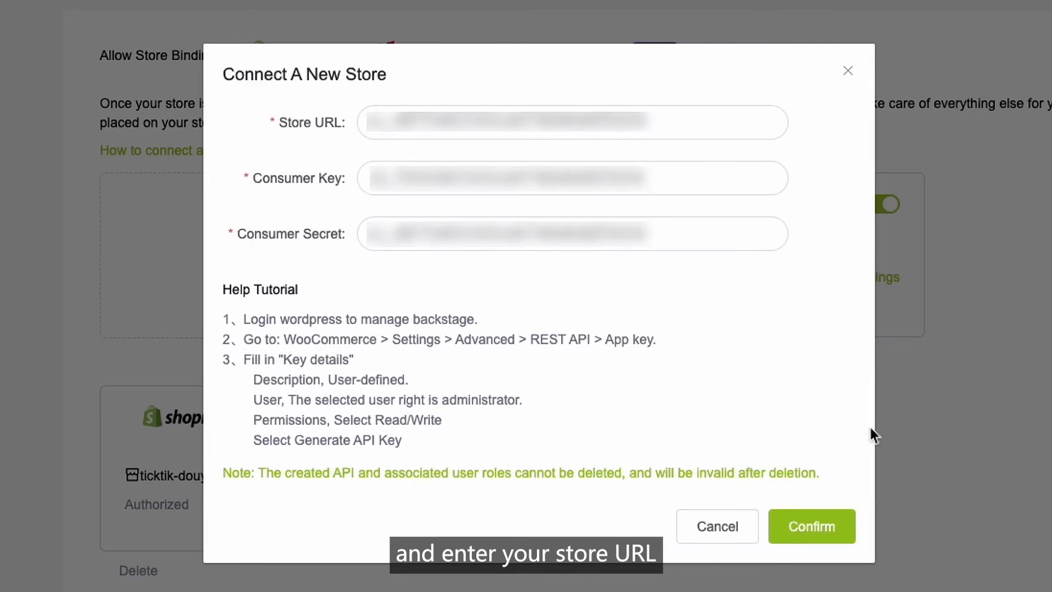